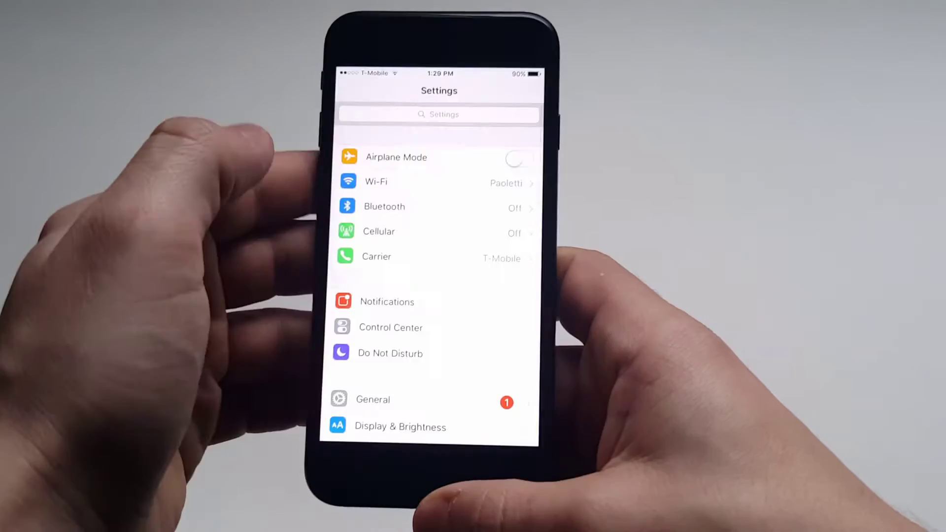
Step: Select Bing as Safari's search engine, then query 'gg' in Safari's address bar for Bing suggestions
{"action": "scroll", "scroll_direction": "down", "scroll_amount": 3}
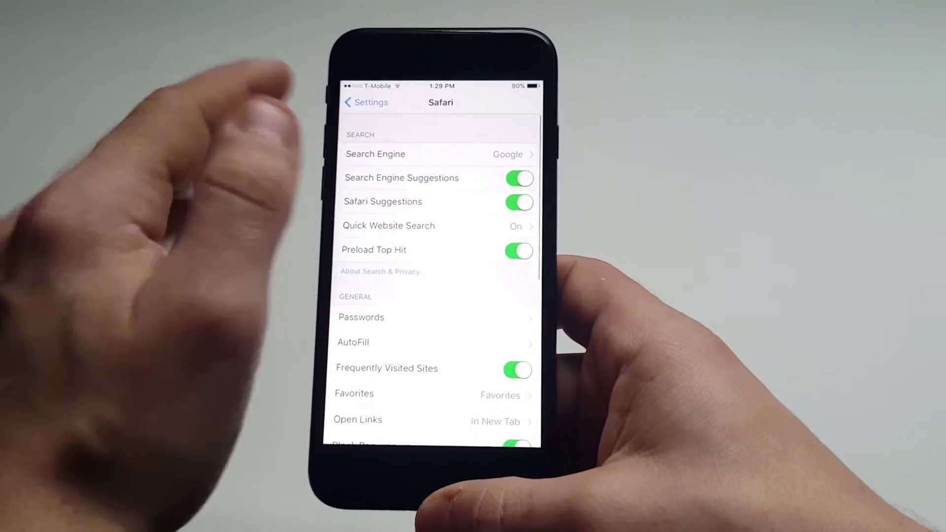
{"action": "left_click", "coordinate": [439, 154]}
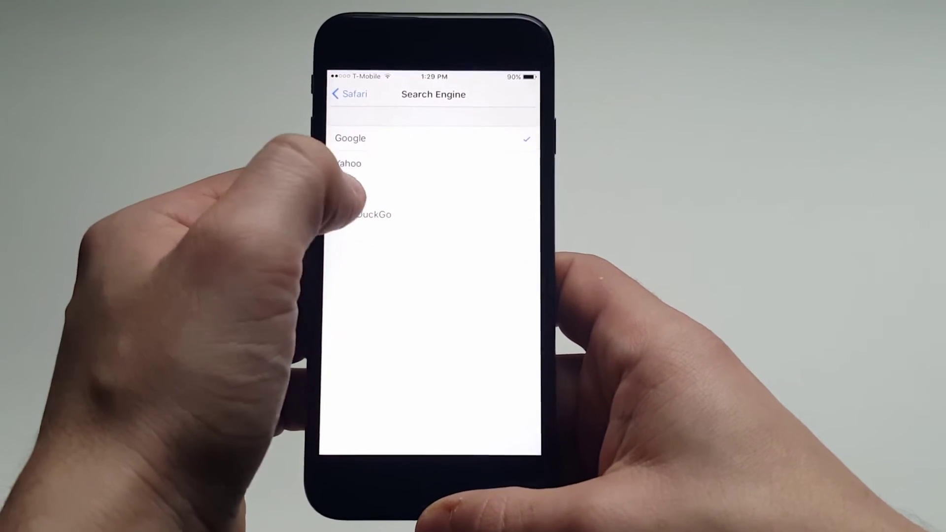
{"action": "key", "text": "home"}
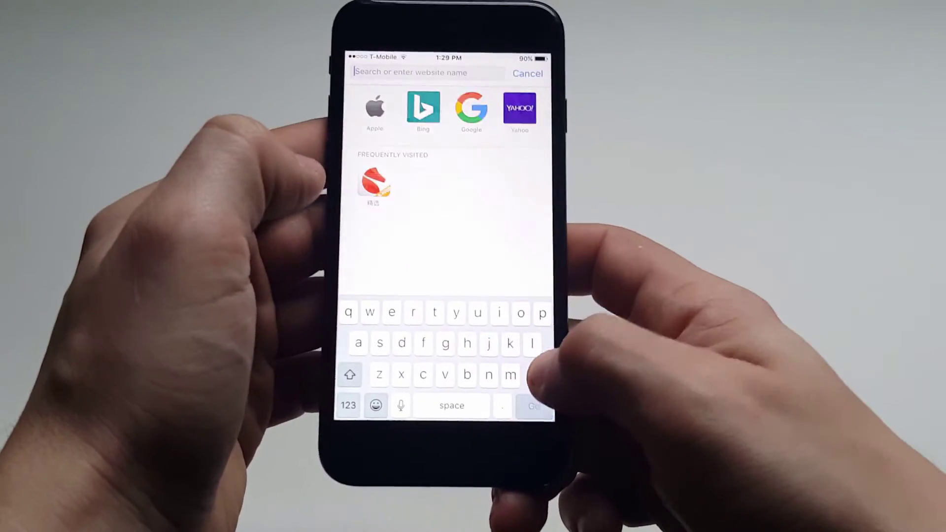
{"action": "type", "text": "gg"}
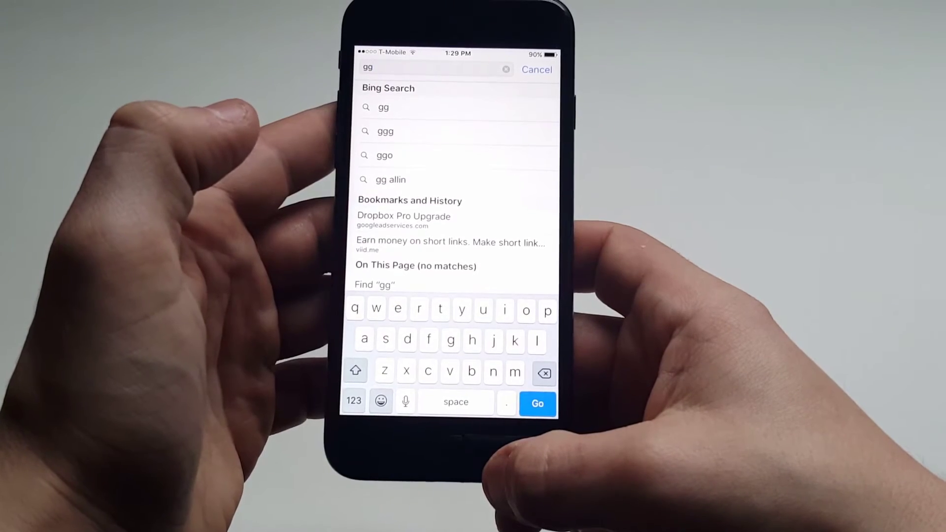